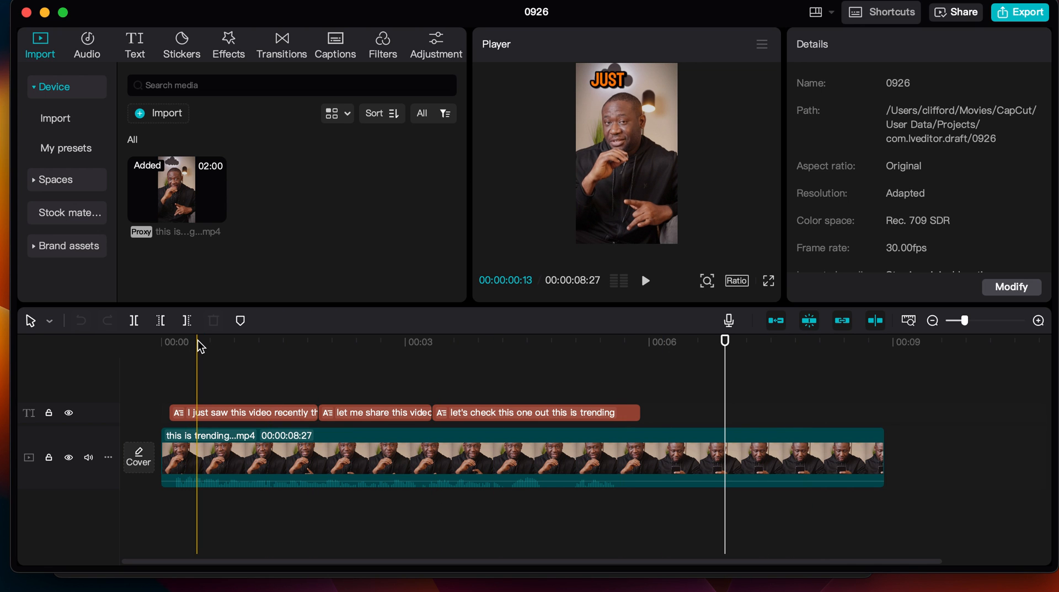
- Drag the first caption's text box in the Player from the top down to the lower middle of the frame
{"action": "left_click", "coordinate": [511, 341]}
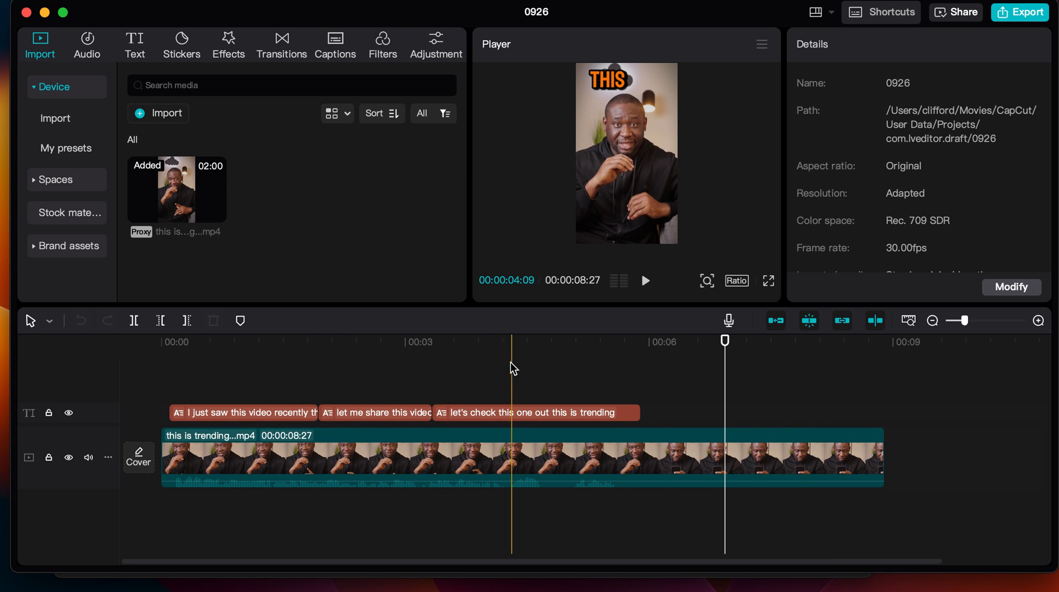
{"action": "left_click", "coordinate": [178, 341]}
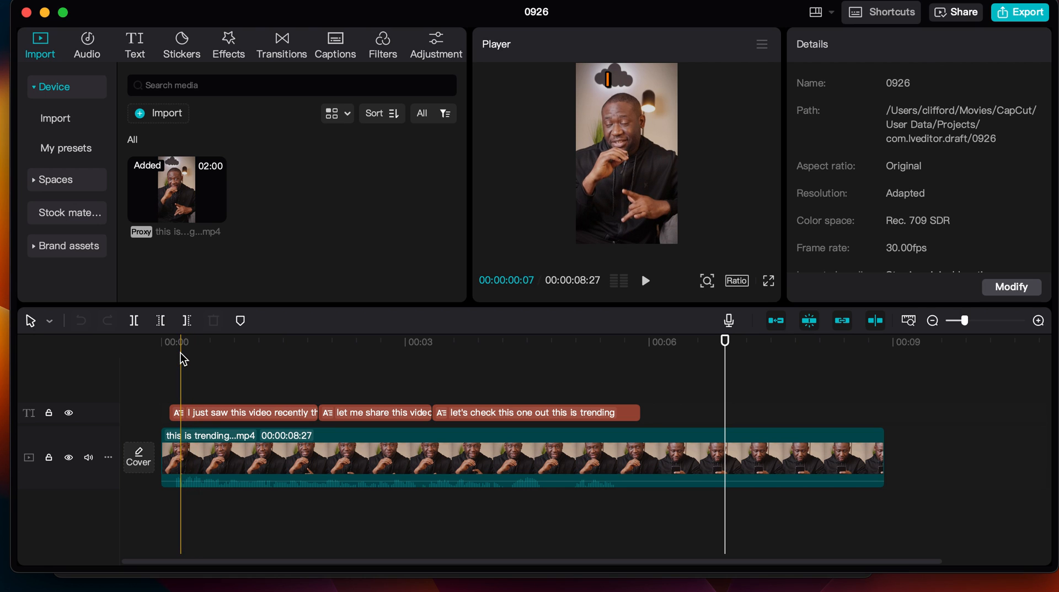
{"action": "left_click", "coordinate": [646, 280]}
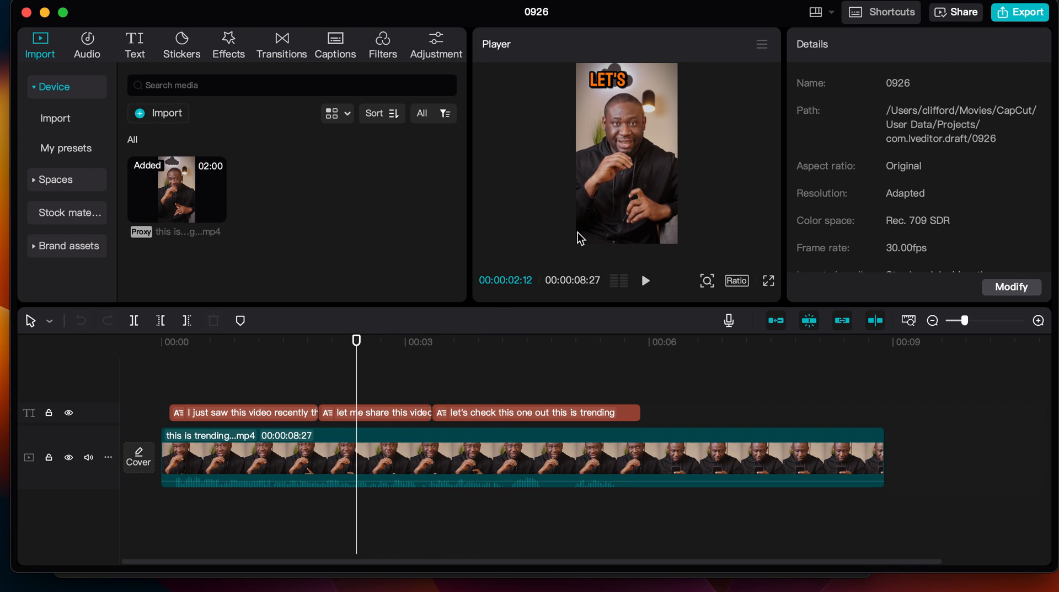
{"action": "left_click", "coordinate": [255, 413]}
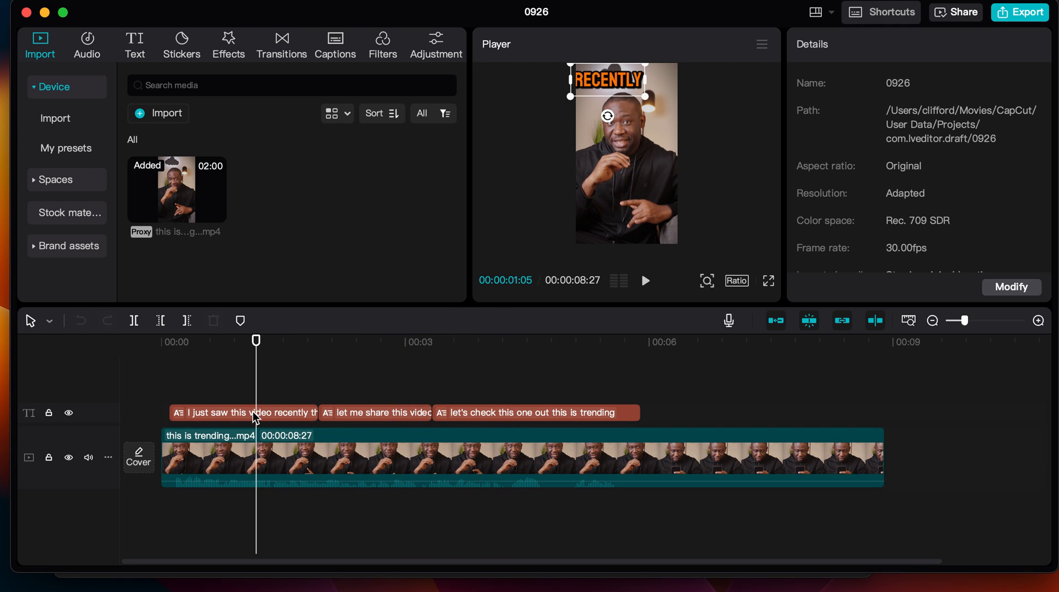
{"action": "left_click", "coordinate": [245, 412]}
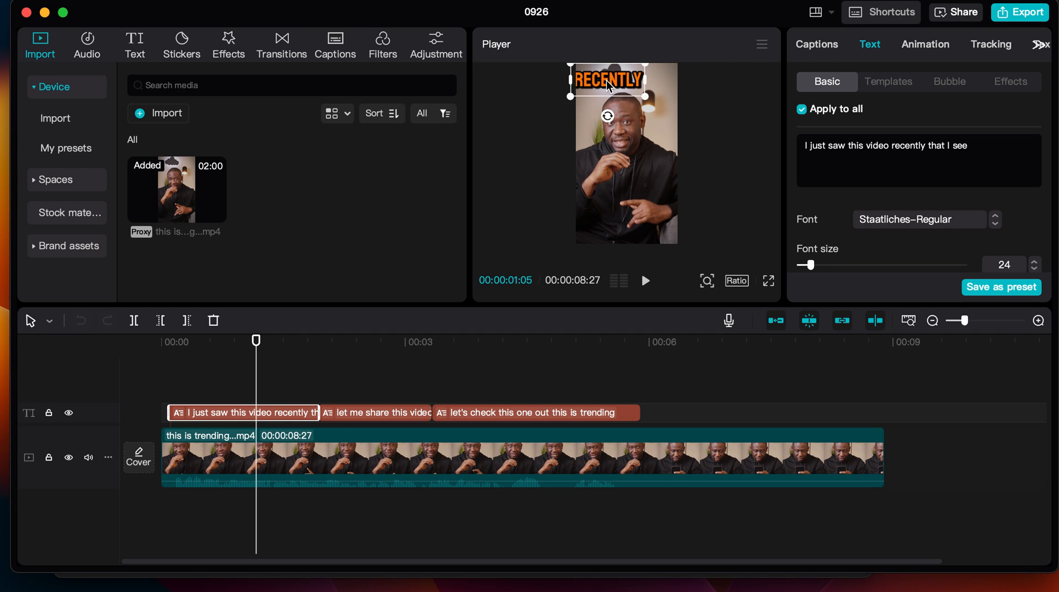
{"action": "left_click_drag", "start_coordinate": [607, 78], "coordinate": [630, 203]}
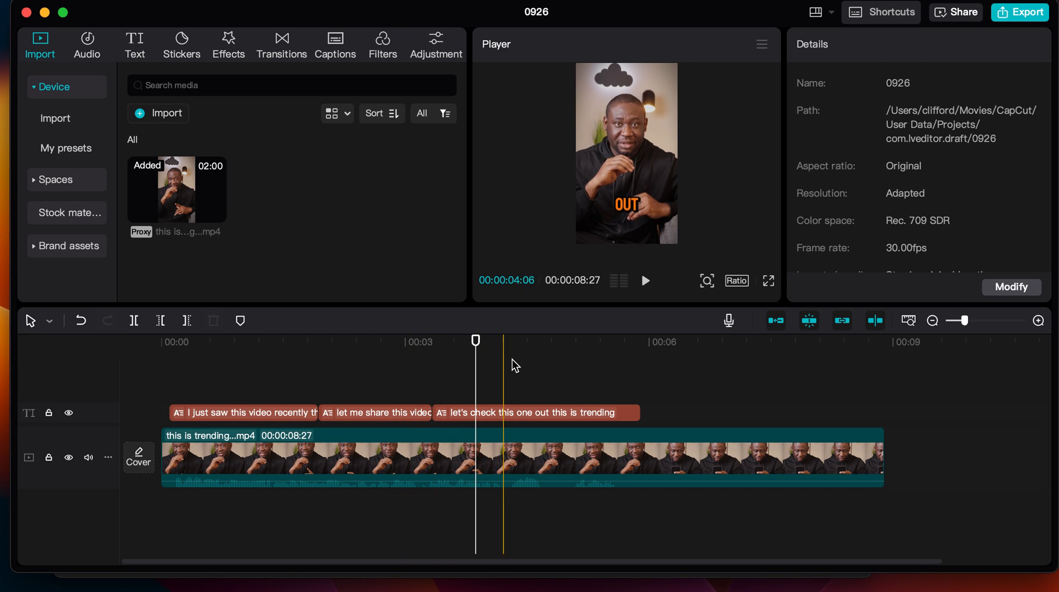
{"action": "left_click", "coordinate": [240, 413]}
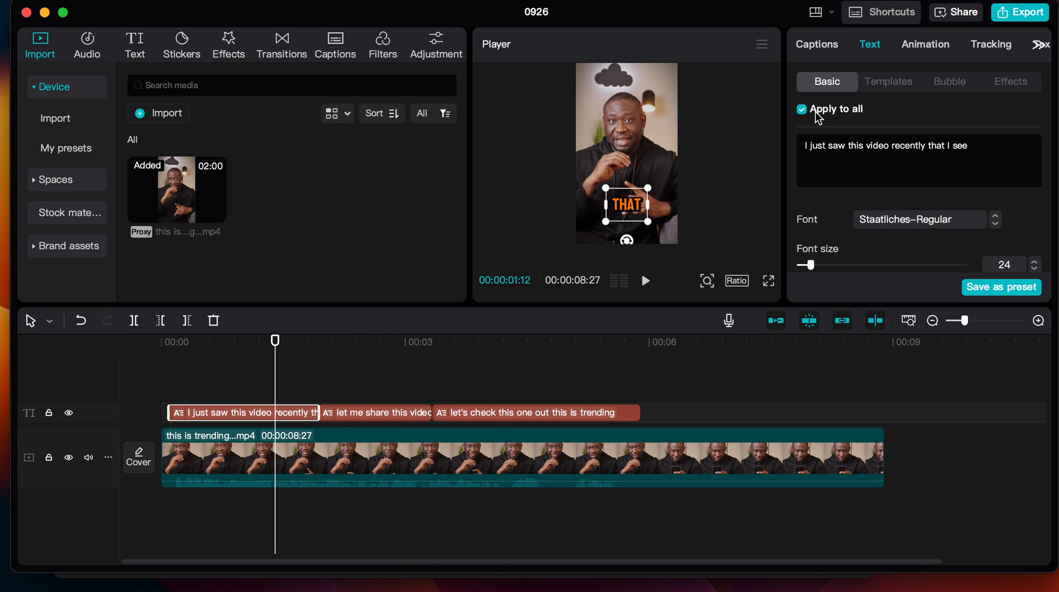
- Uncheck 'Apply to all' in Text > Basic and drag the first caption back up on its own
{"action": "left_click", "coordinate": [802, 110]}
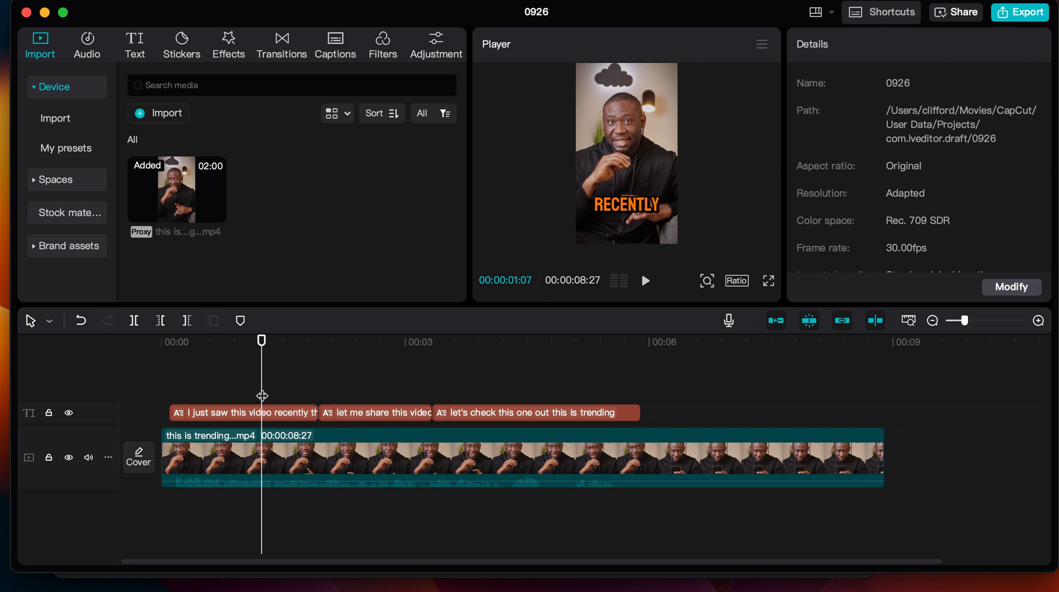
{"action": "left_click", "coordinate": [242, 413]}
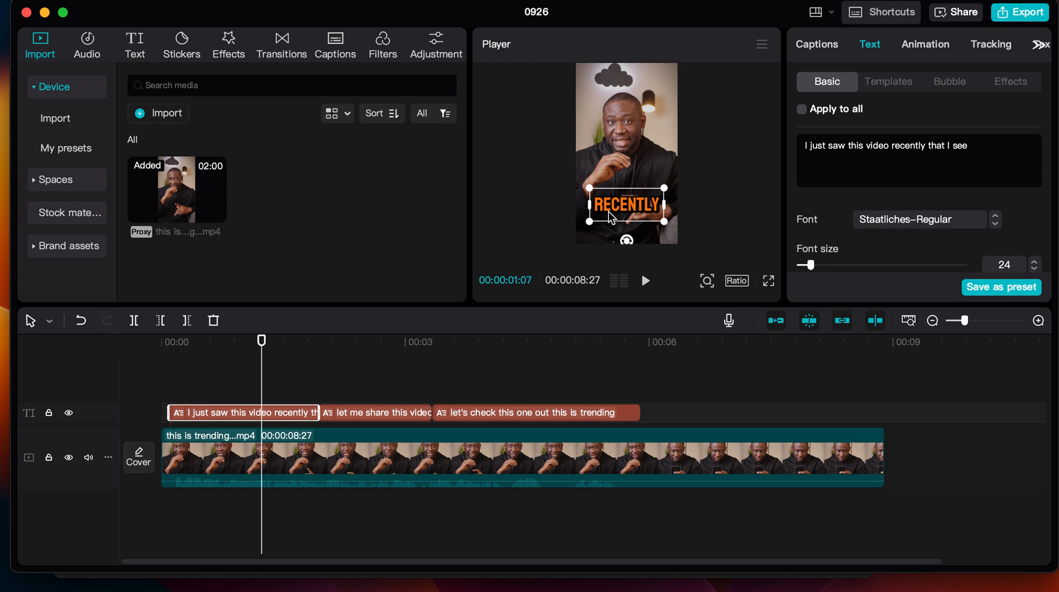
{"action": "left_click_drag", "start_coordinate": [625, 206], "coordinate": [626, 104]}
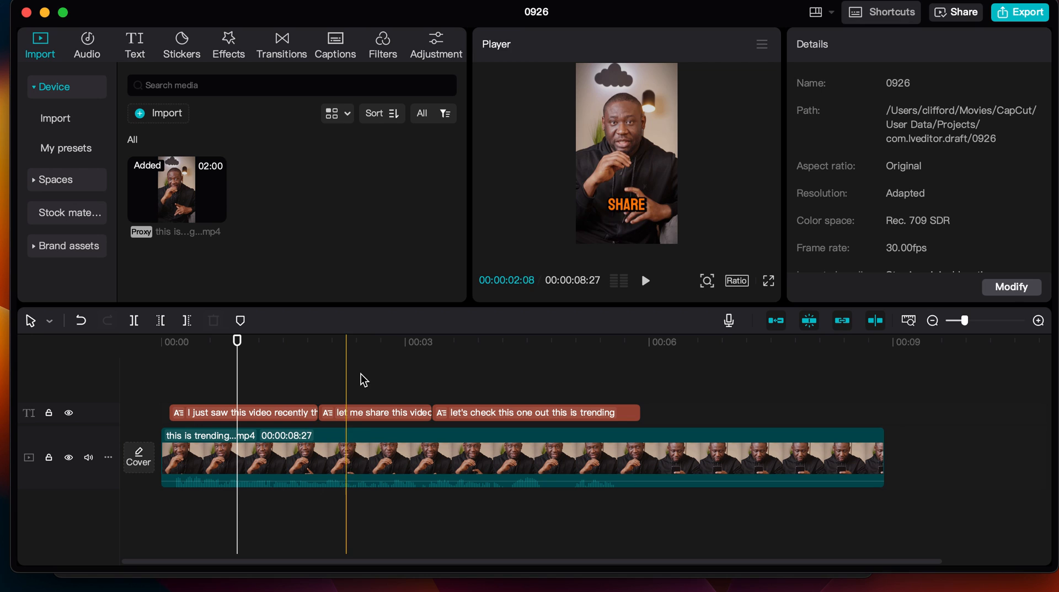
- Select the second caption, 'let me share this video with you guys', for editing
{"action": "left_click", "coordinate": [501, 341]}
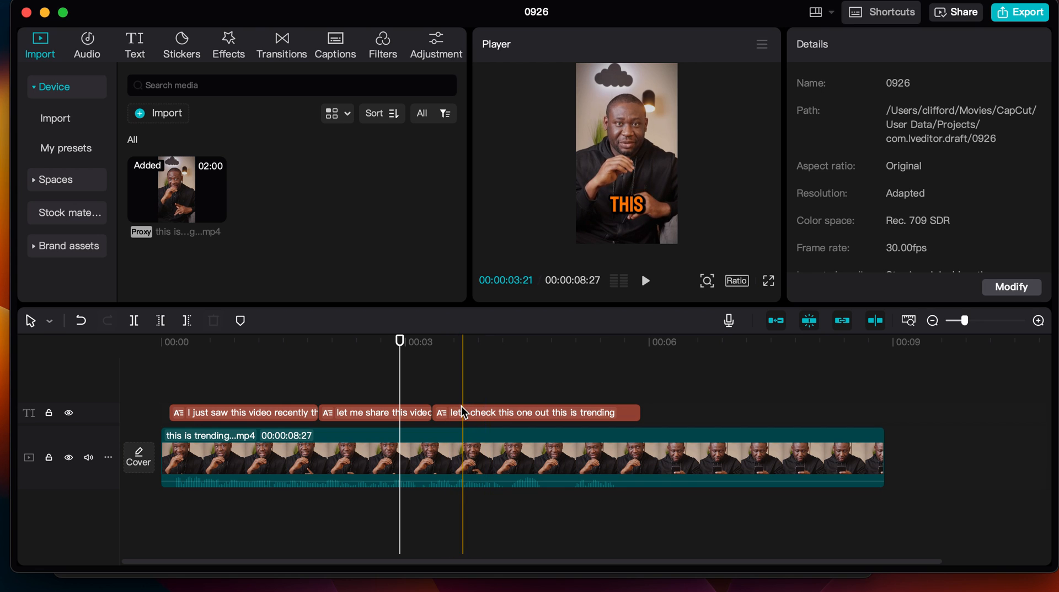
{"action": "left_click", "coordinate": [375, 412]}
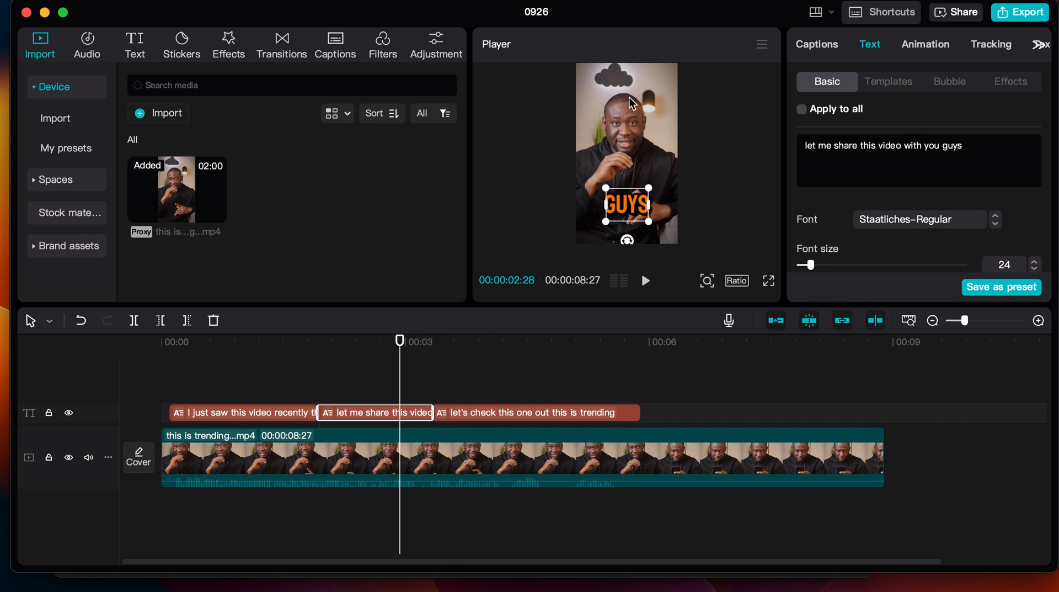
{"action": "mouse_move", "coordinate": [621, 215]}
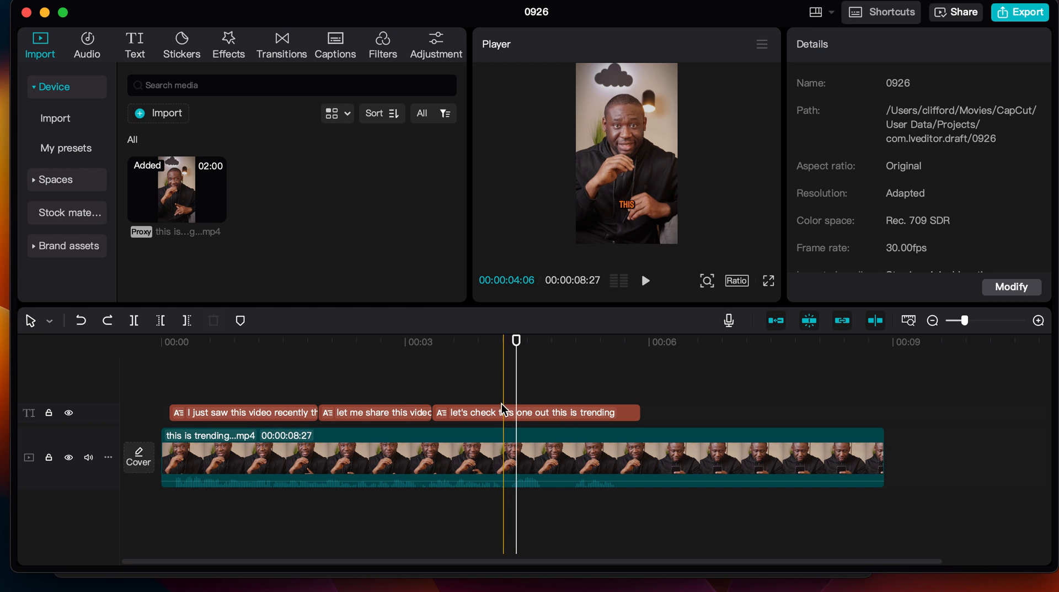
- Check the first and third captions' placement, then select the third caption clip on the text track
{"action": "left_click", "coordinate": [534, 412]}
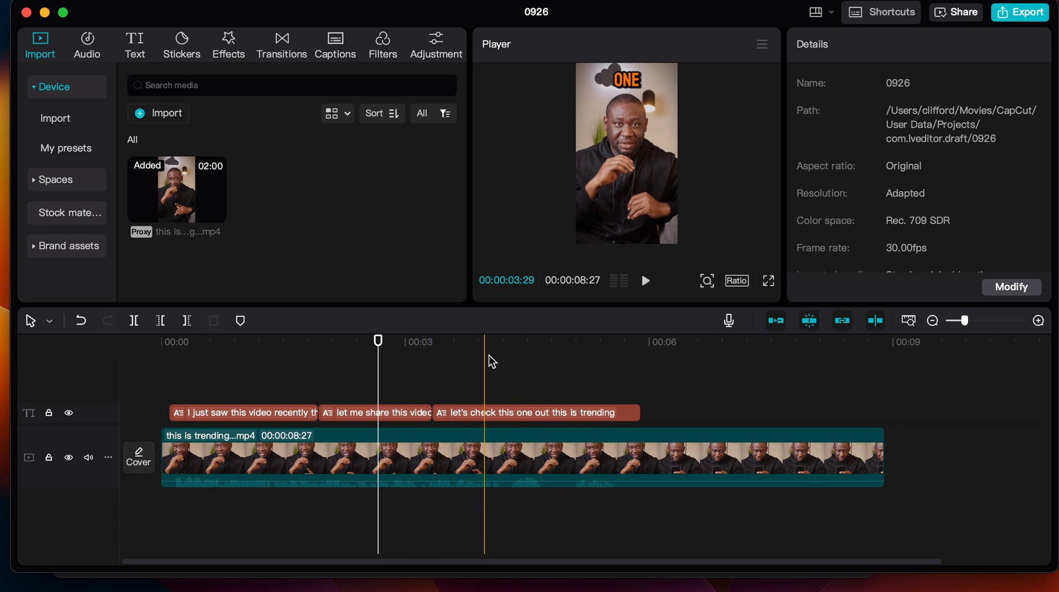
{"action": "left_click", "coordinate": [247, 341]}
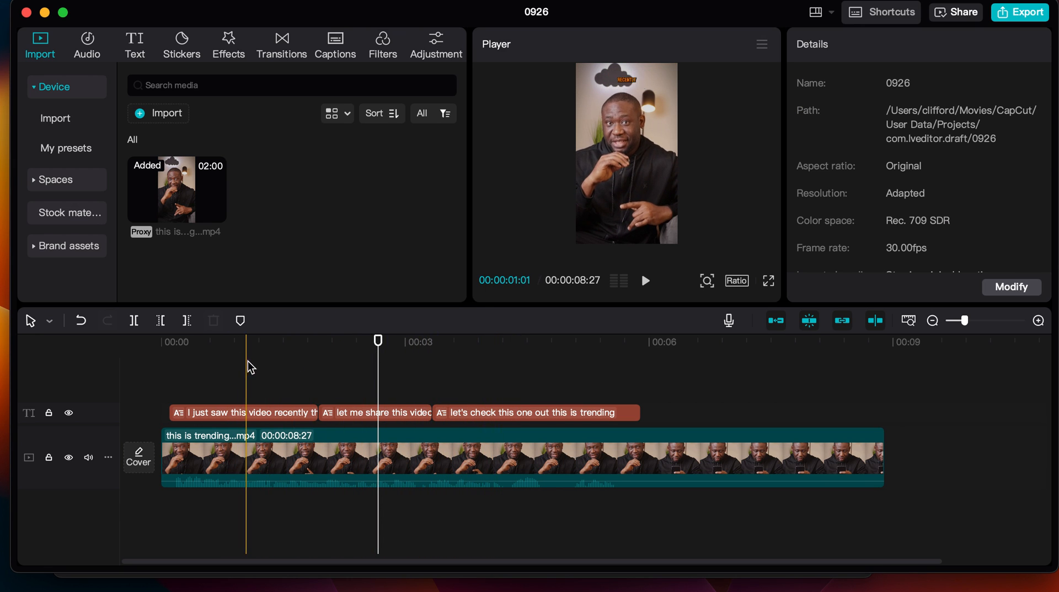
{"action": "left_click", "coordinate": [501, 341]}
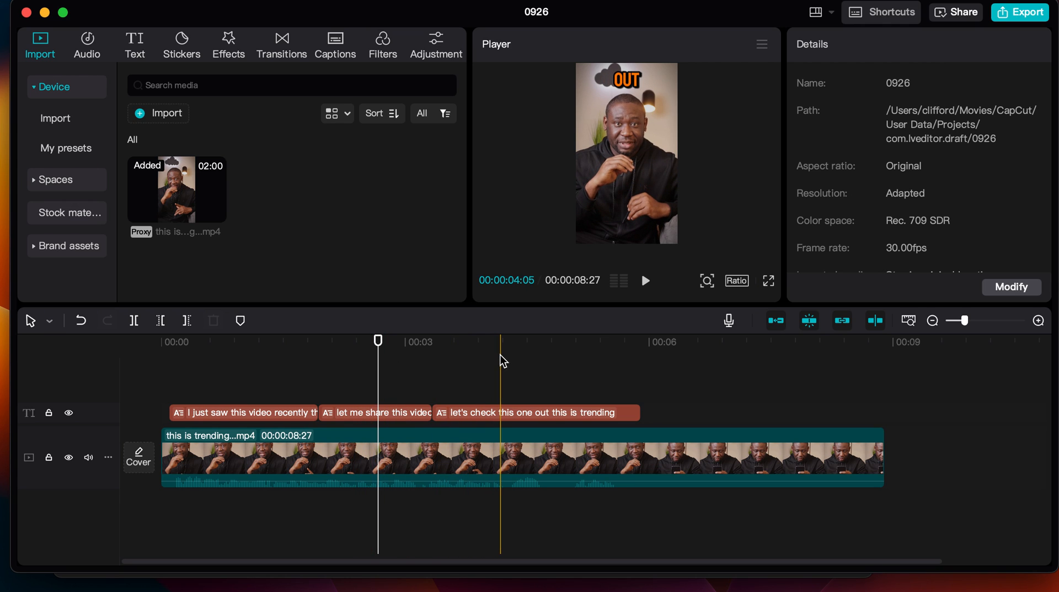
{"action": "left_click", "coordinate": [534, 412]}
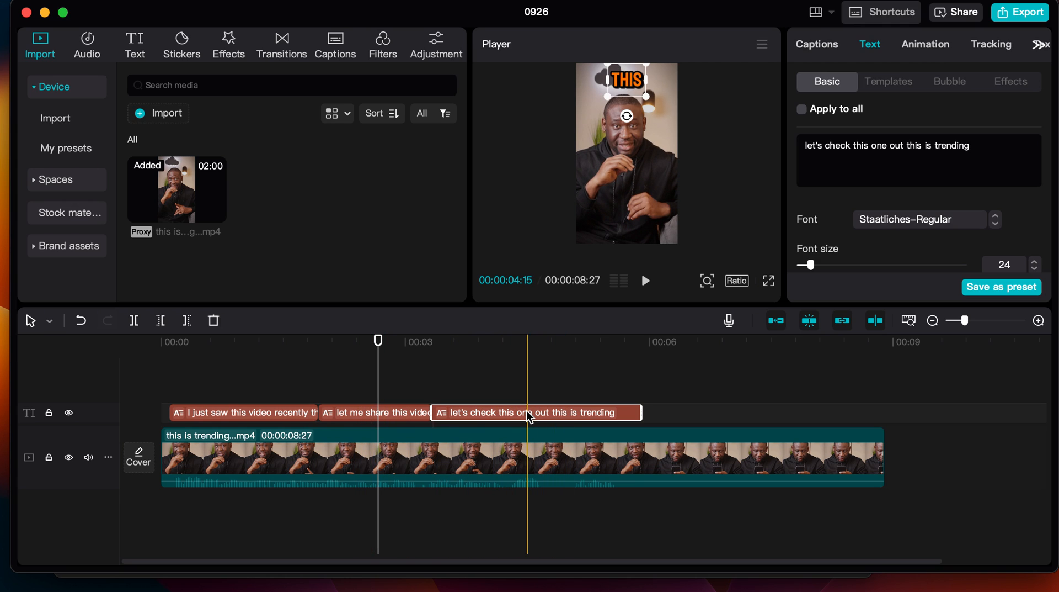